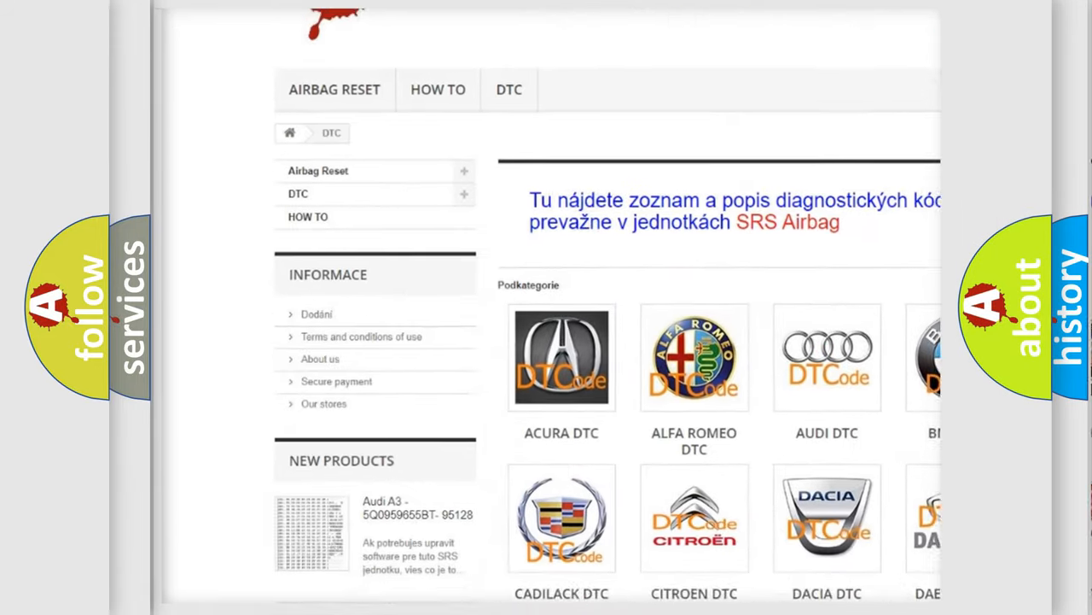
pyautogui.scroll(-3)
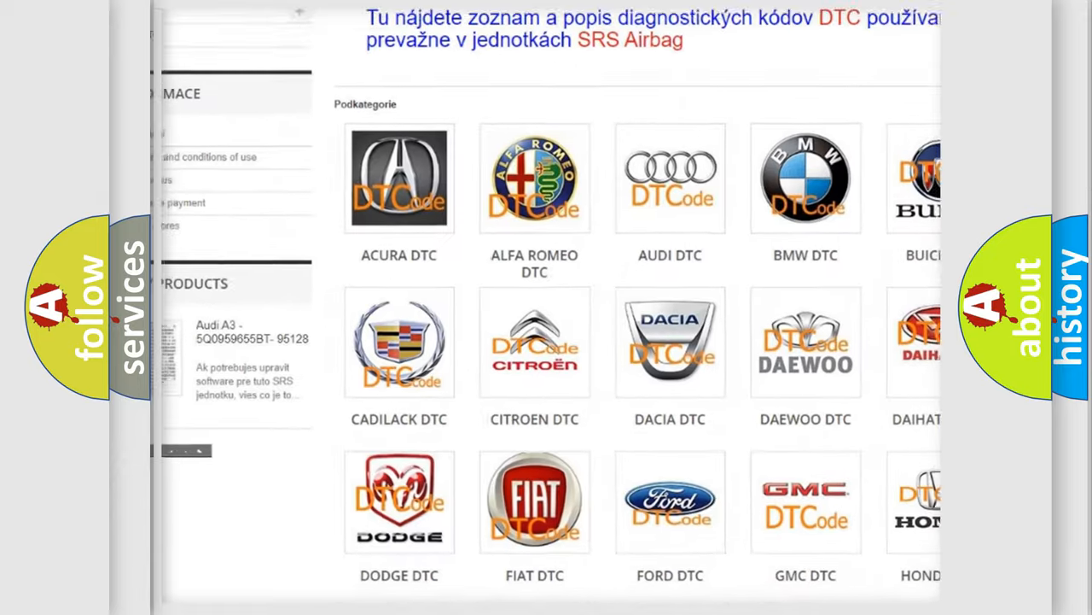